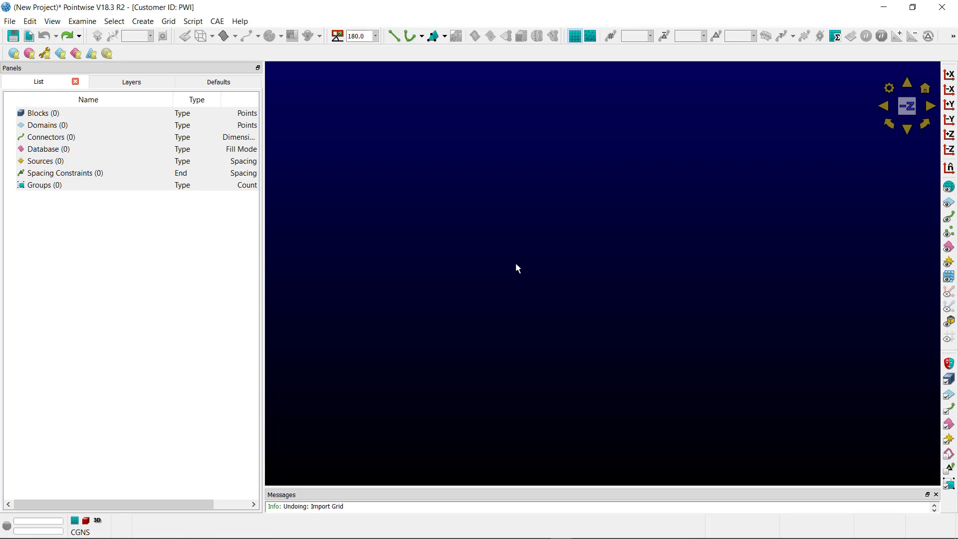
{"action": "mouse_move", "coordinate": [120, 174]}
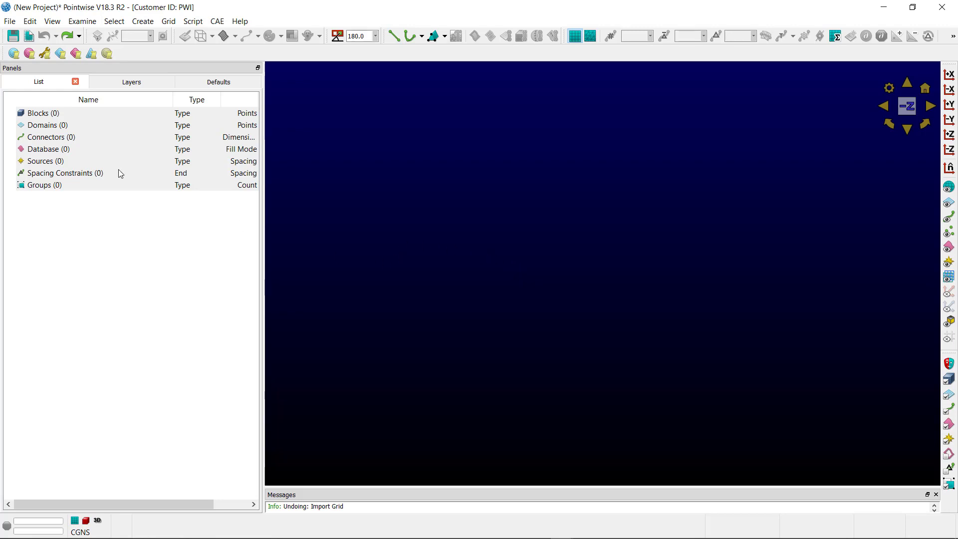
- Import the Fluent .cas grid with boundary and volume condition data included
{"action": "left_click", "coordinate": [10, 21]}
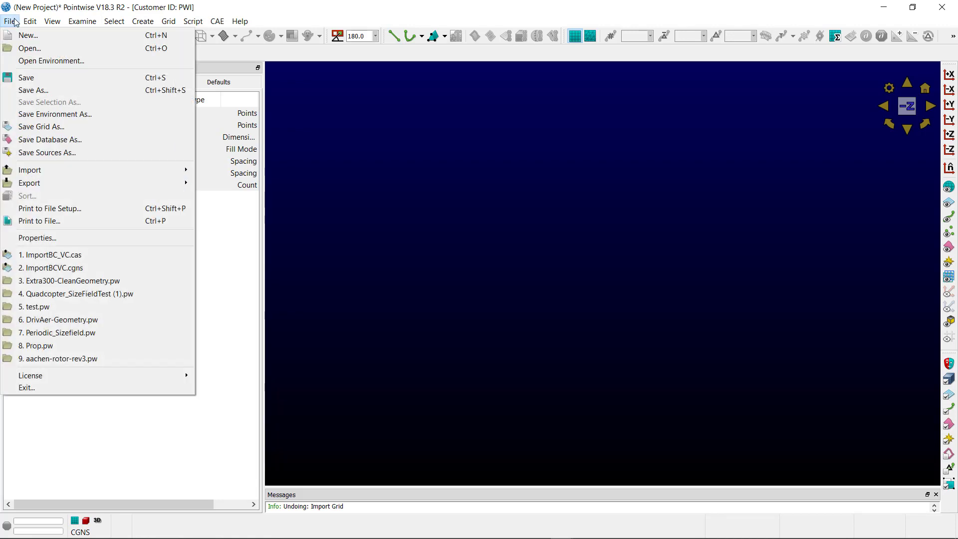
{"action": "mouse_move", "coordinate": [29, 169]}
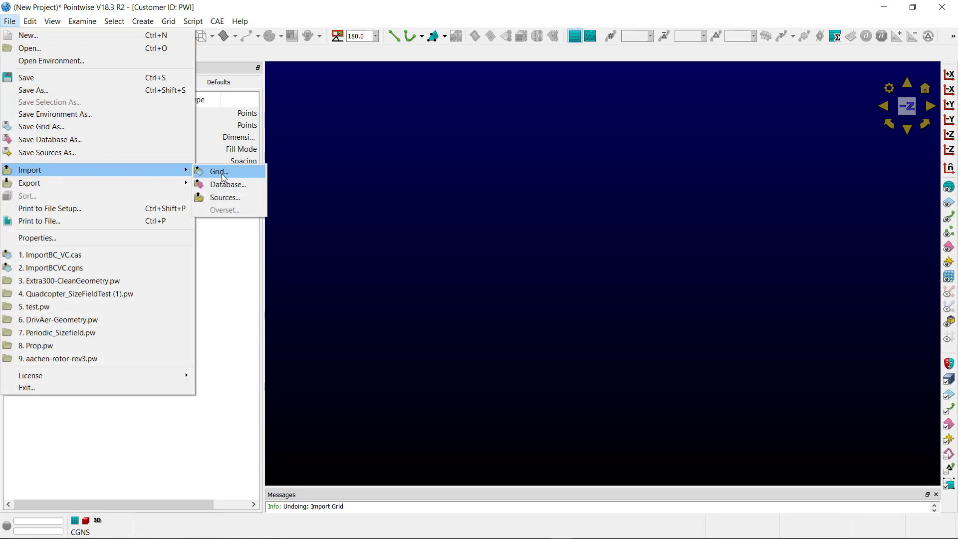
{"action": "left_click", "coordinate": [218, 171]}
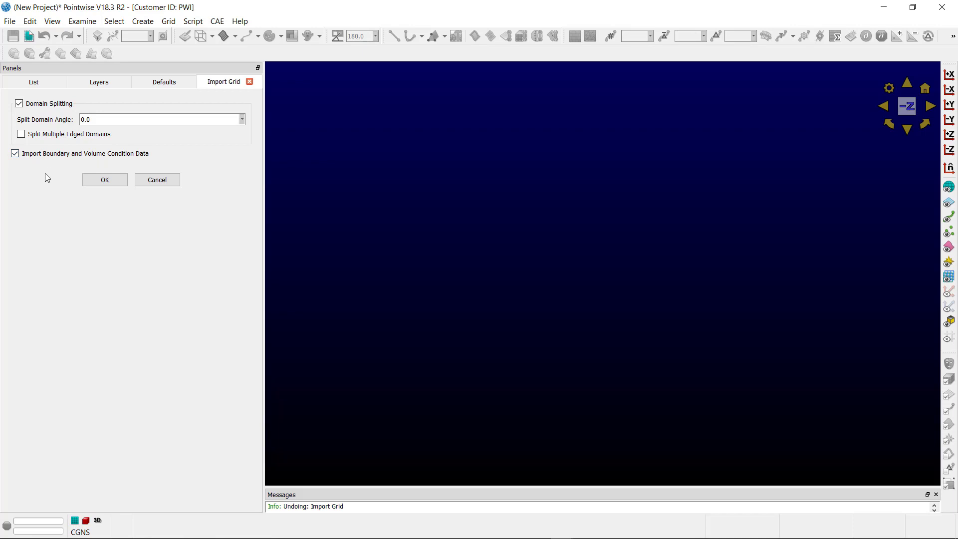
{"action": "left_click", "coordinate": [104, 180]}
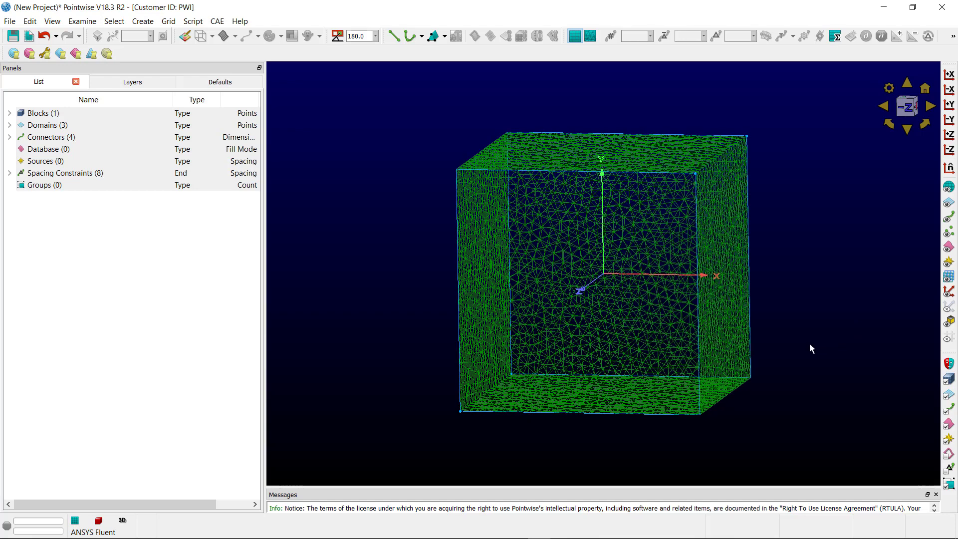
- Open Set Boundary Conditions and highlight the inlet and outlet boundaries on the box grid
{"action": "left_click", "coordinate": [216, 21]}
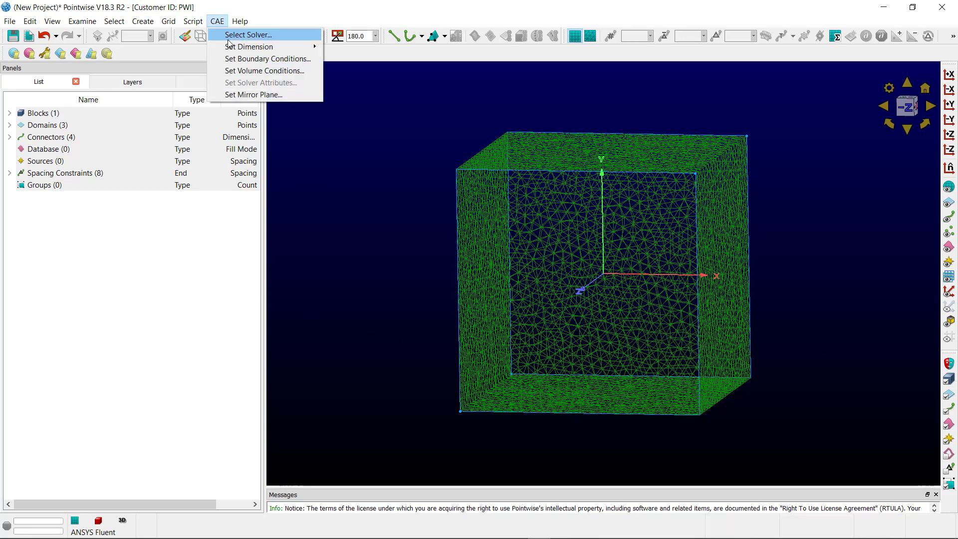
{"action": "left_click", "coordinate": [267, 59]}
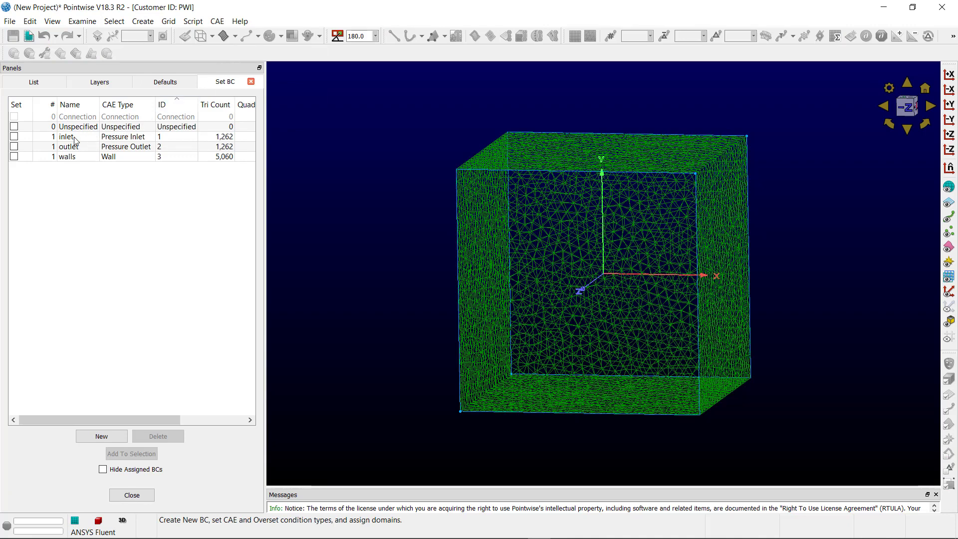
{"action": "left_click", "coordinate": [67, 136]}
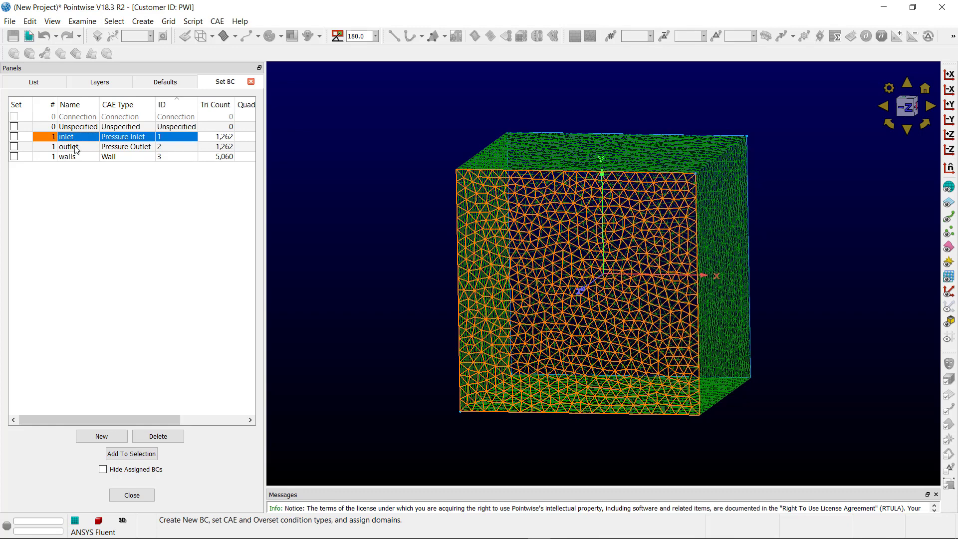
{"action": "left_click", "coordinate": [67, 156]}
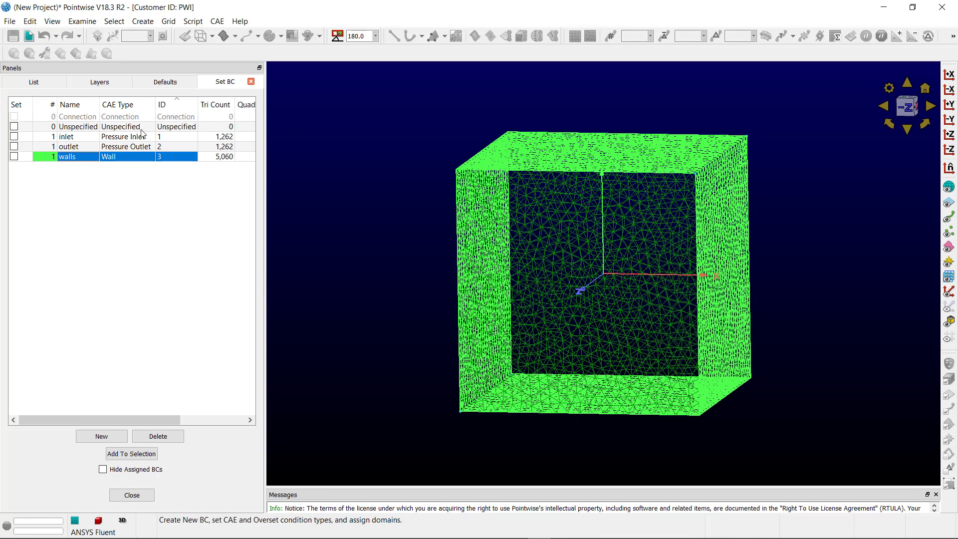
{"action": "mouse_move", "coordinate": [149, 307]}
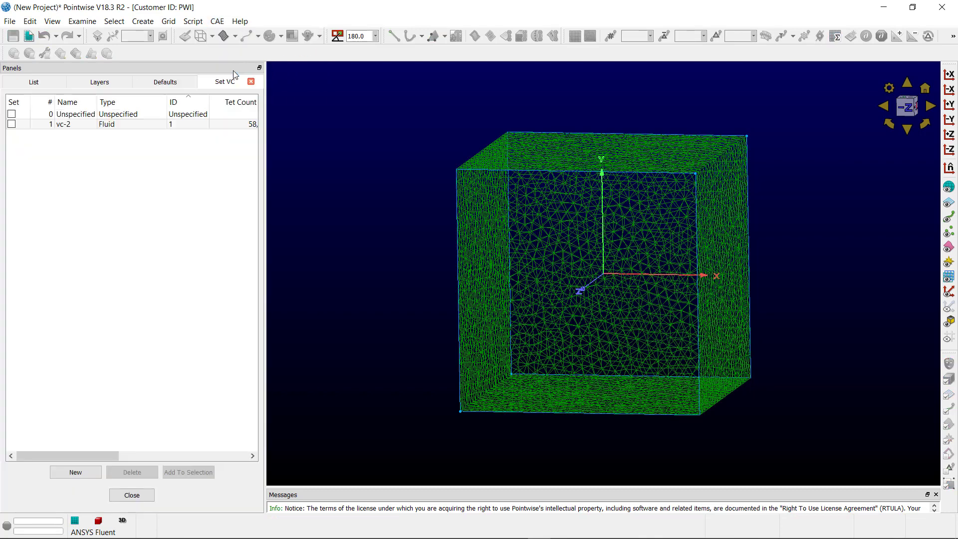
- Highlight the vc-2 Fluid volume condition on the block, then close the panel
{"action": "left_click", "coordinate": [63, 125]}
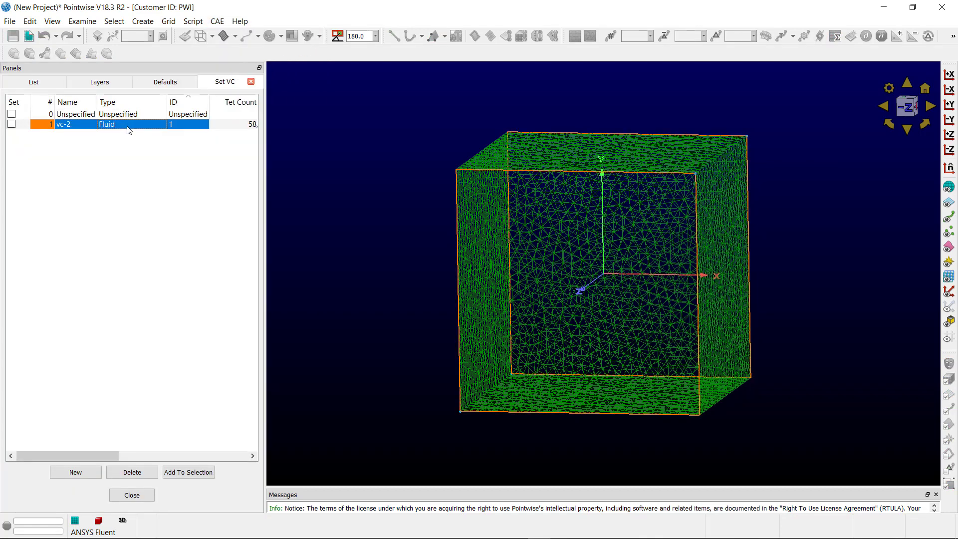
{"action": "mouse_move", "coordinate": [121, 170]}
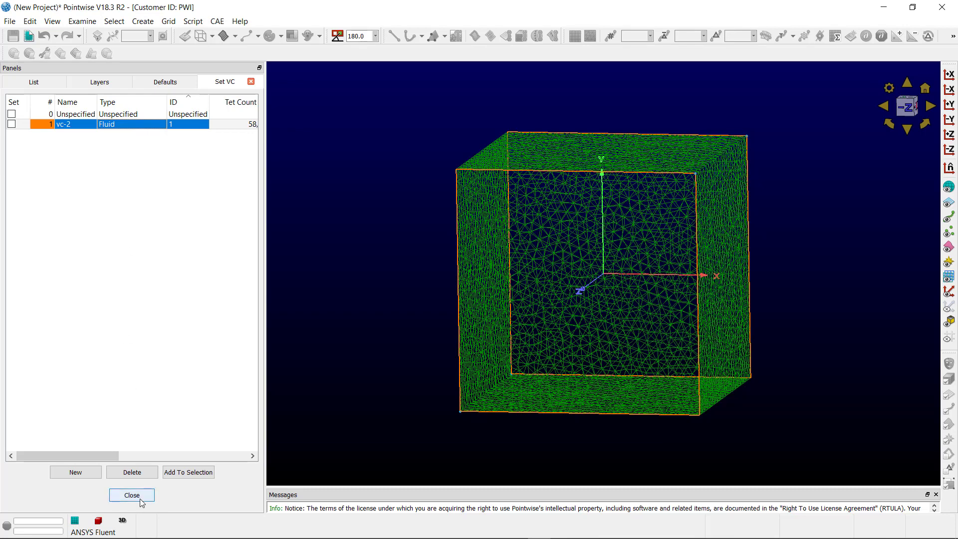
{"action": "left_click", "coordinate": [131, 495]}
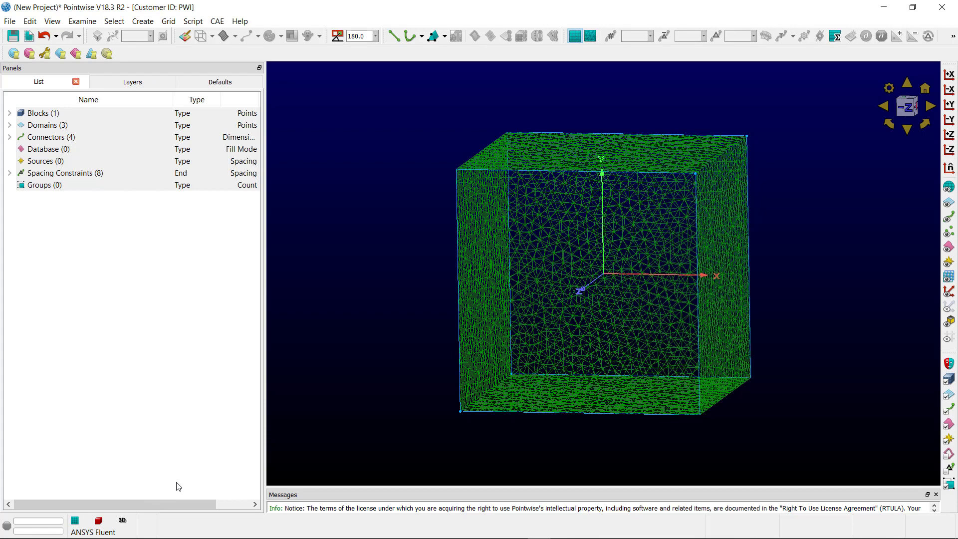
{"action": "mouse_move", "coordinate": [361, 305]}
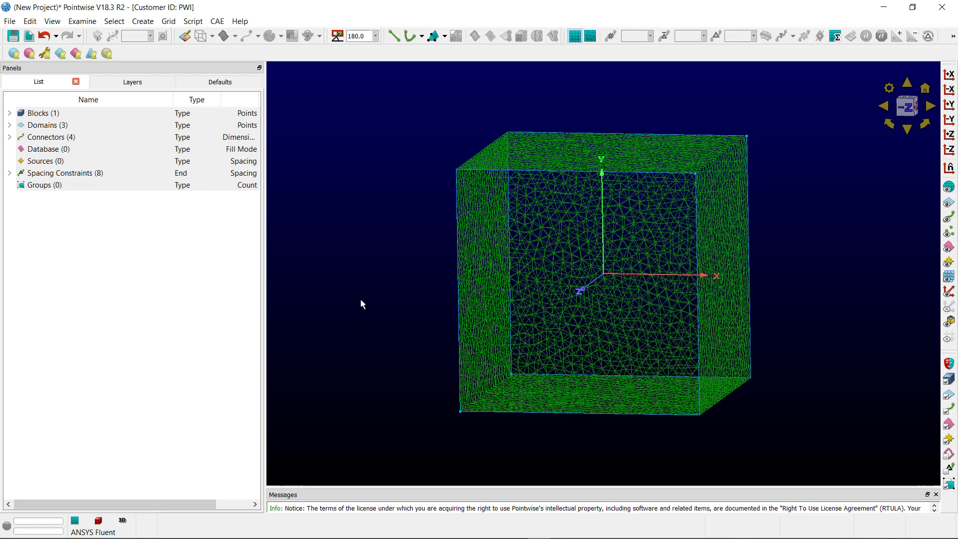